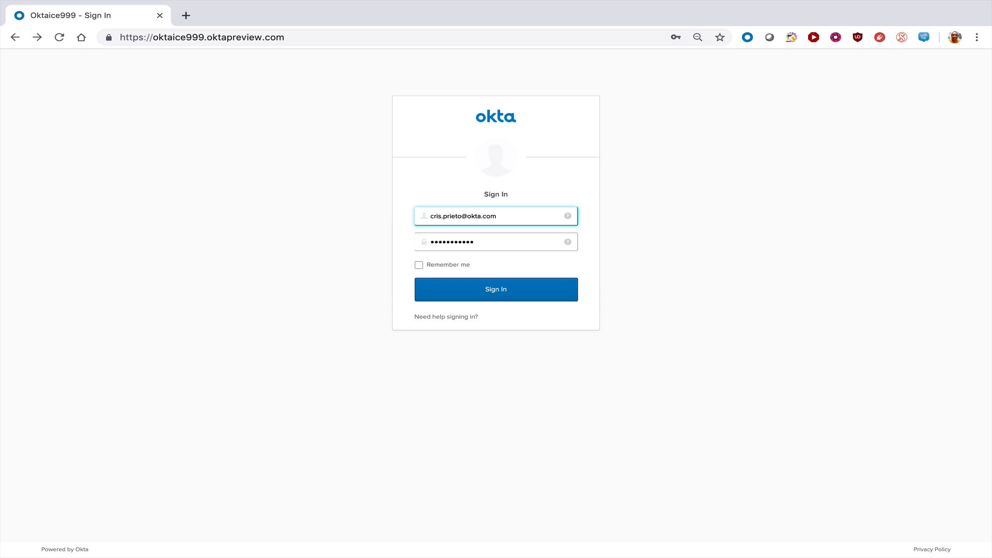
Sign in to Okta and begin configuring the Google Authenticator factor.
left_click(496, 290)
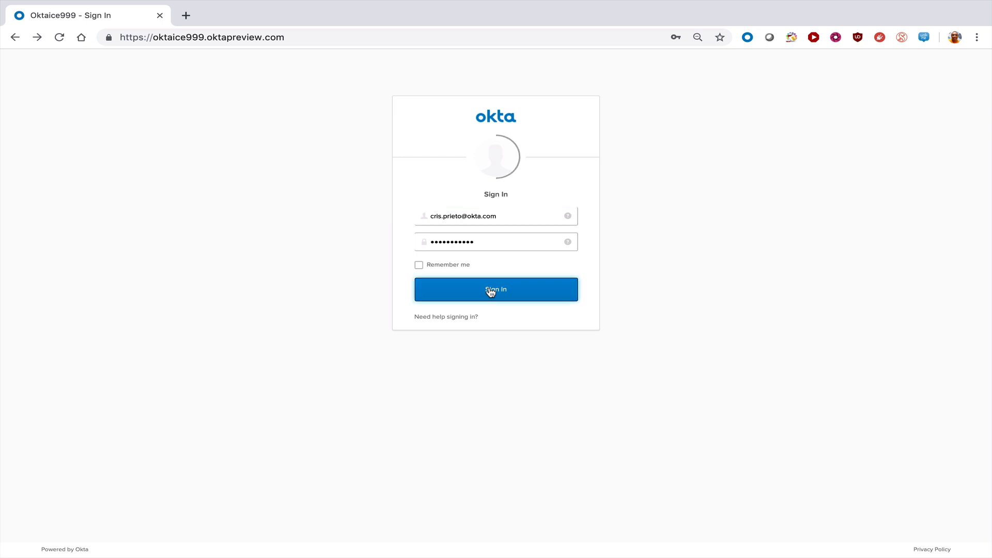
left_click(495, 290)
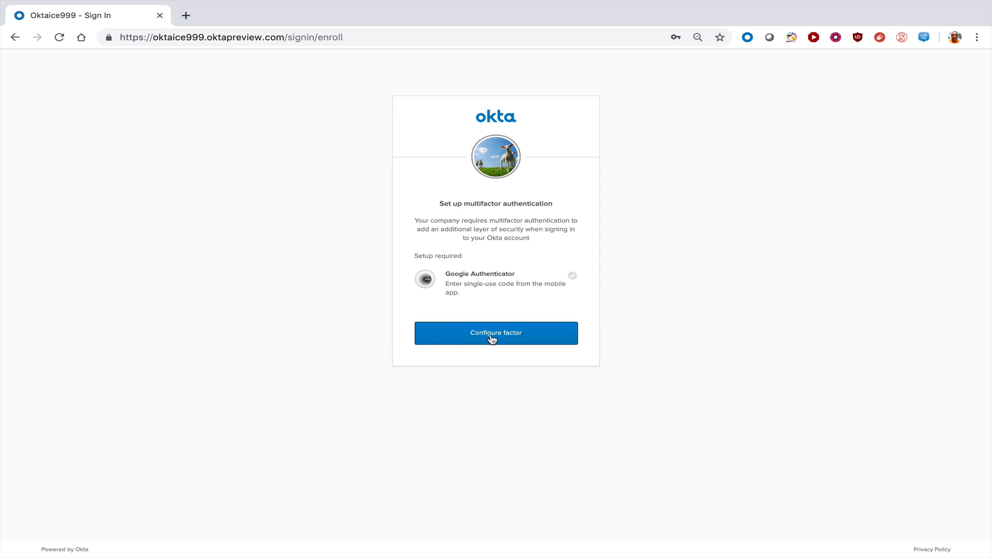
left_click(495, 333)
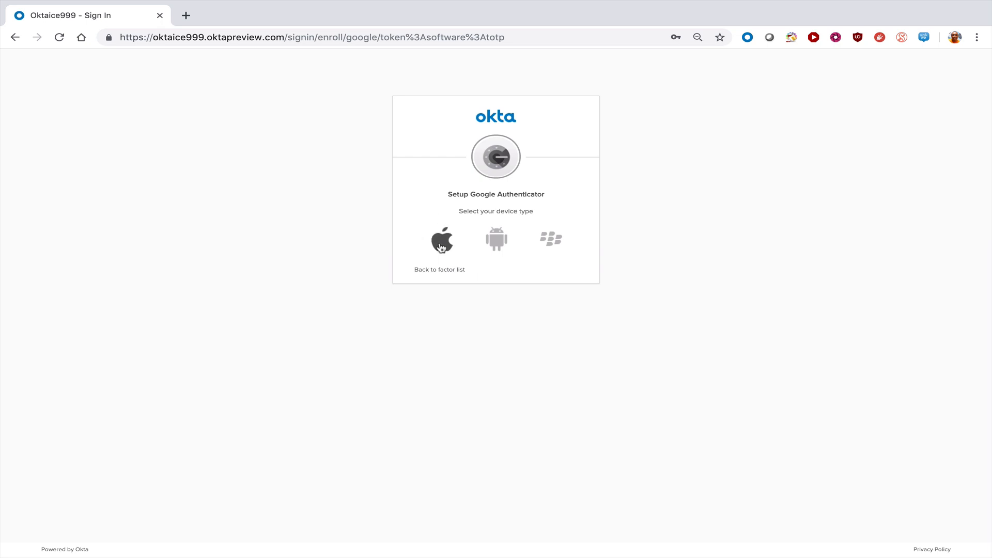
Choose iPhone (Apple) as the device type for Google Authenticator.
left_click(442, 240)
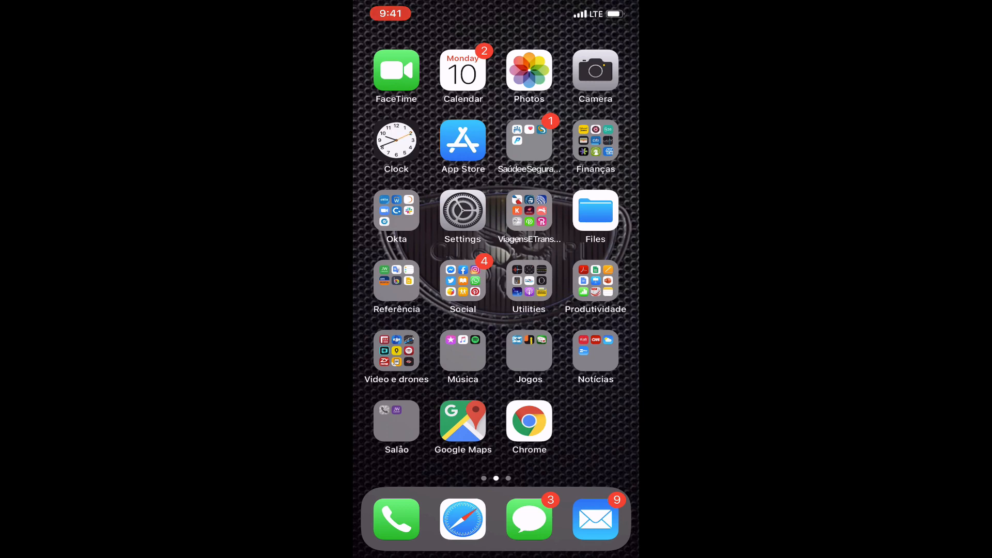
Open the App Store and start a search.
left_click(462, 141)
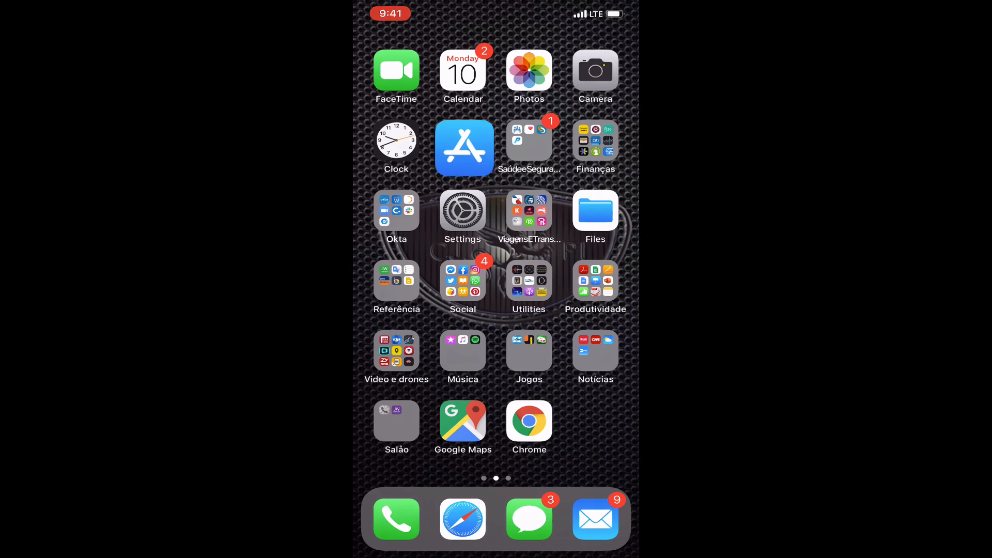
left_click(462, 148)
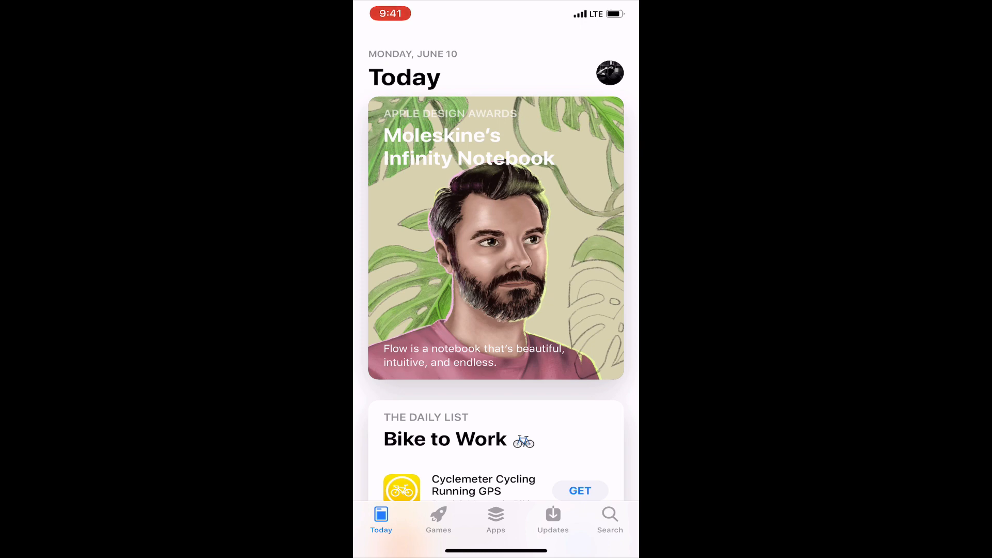
left_click(609, 518)
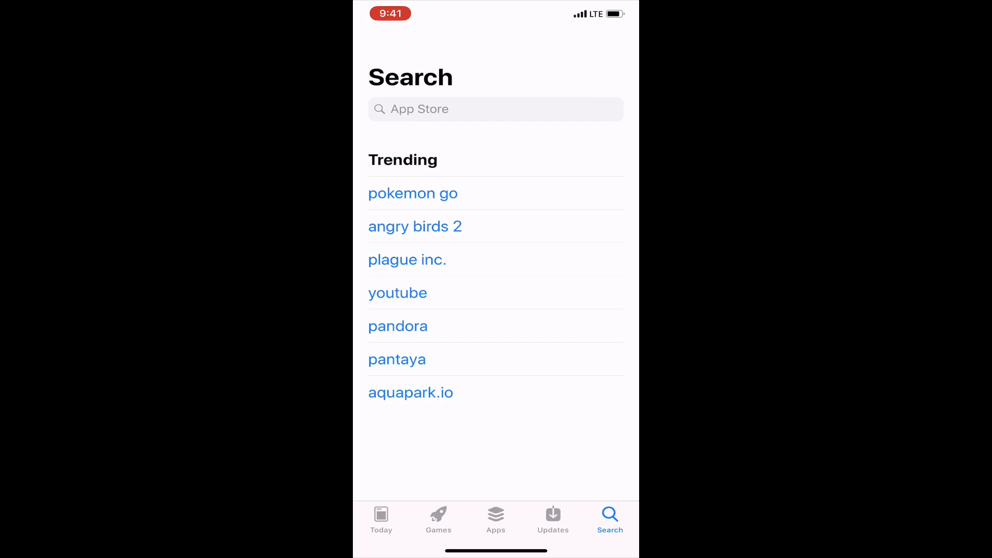
left_click(481, 109)
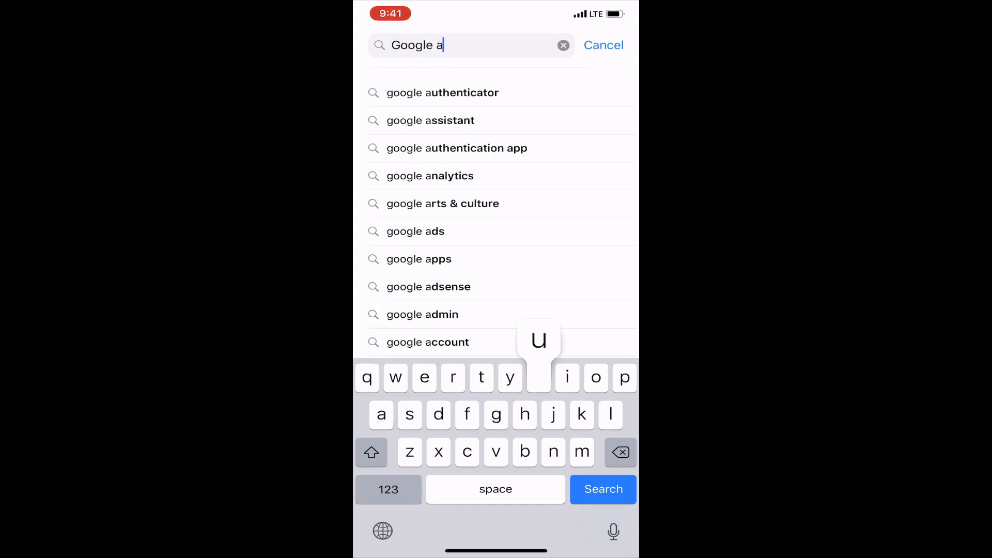
Search for Google Authenticator, download it, and launch the app.
type("uth")
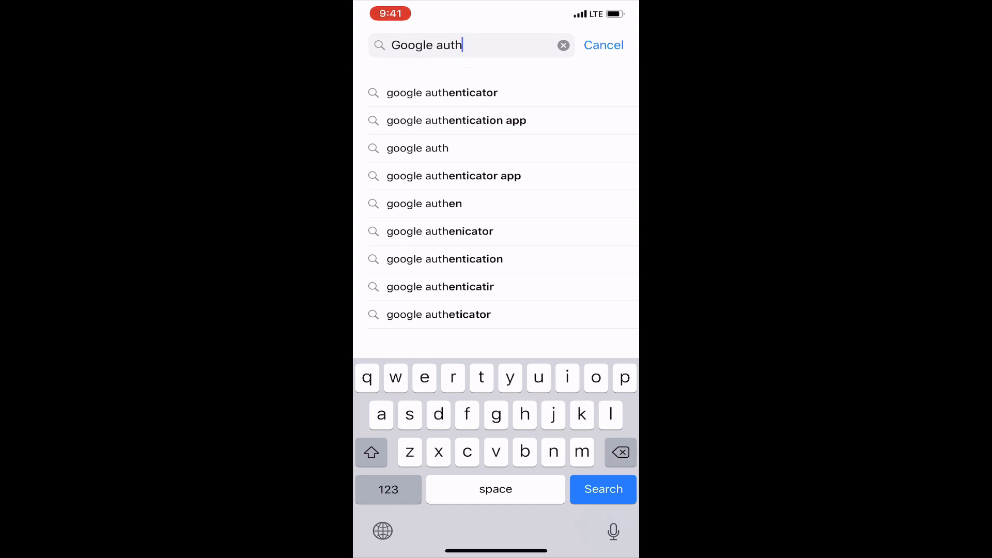
left_click(443, 92)
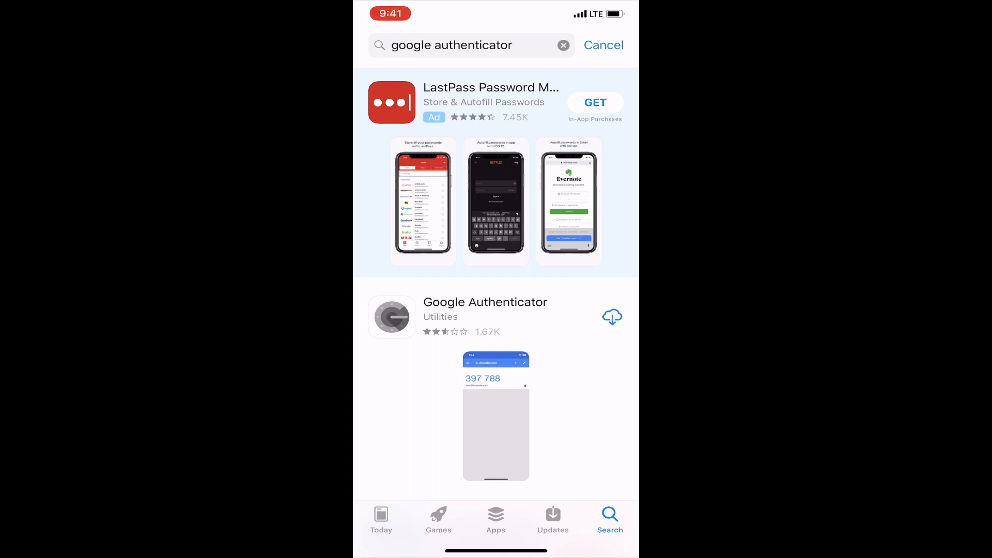
left_click(612, 317)
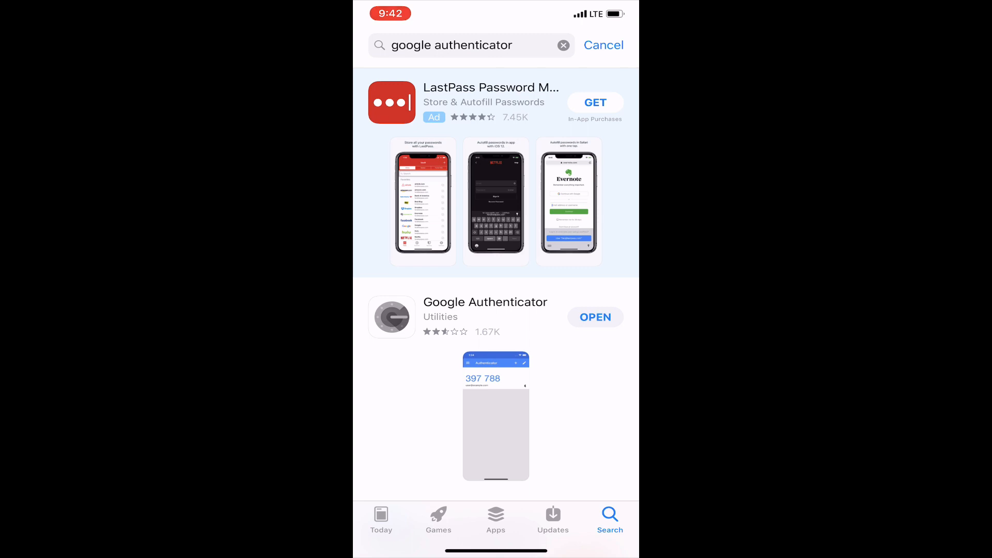
left_click(594, 316)
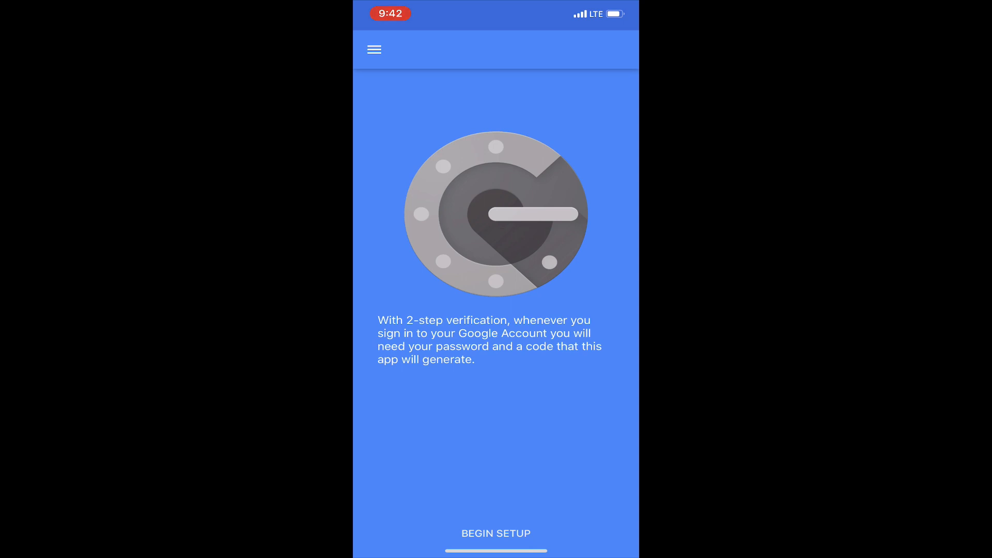
Begin setup in Google Authenticator and choose Scan barcode to add the account.
left_click(495, 533)
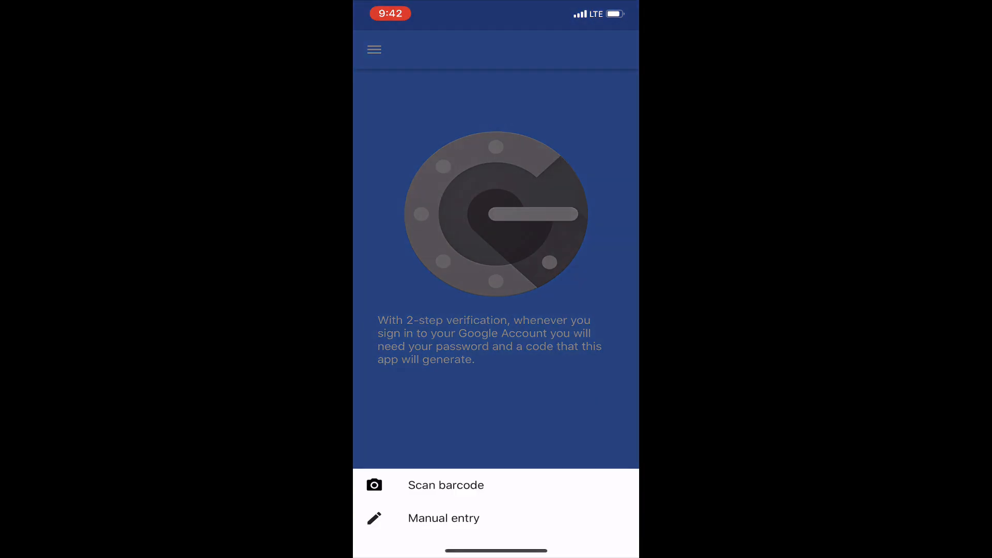
left_click(445, 485)
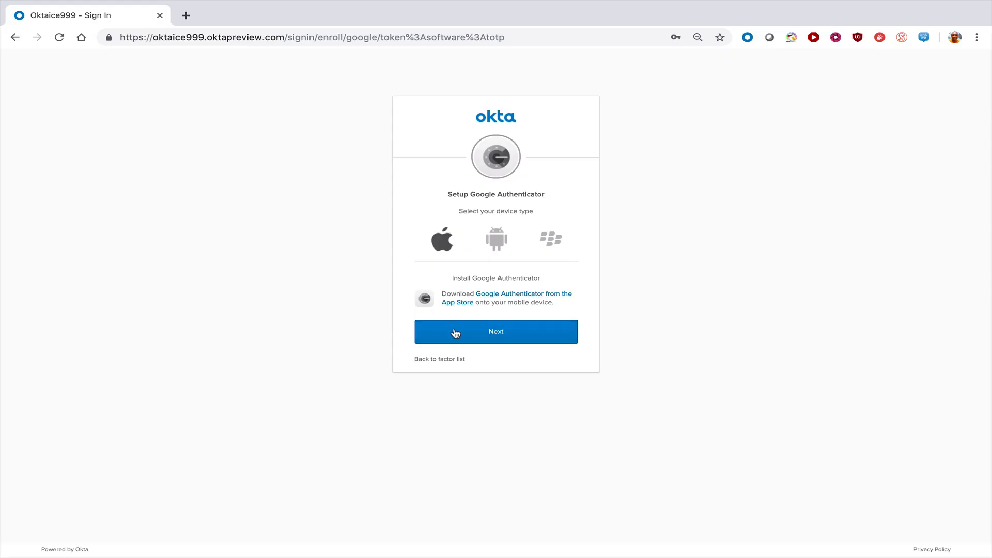
left_click(495, 331)
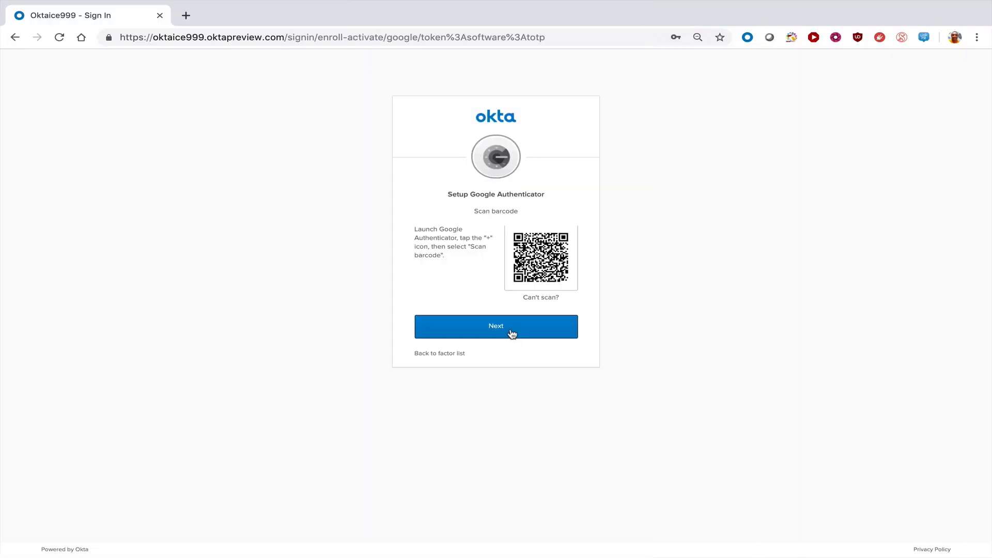
left_click(495, 326)
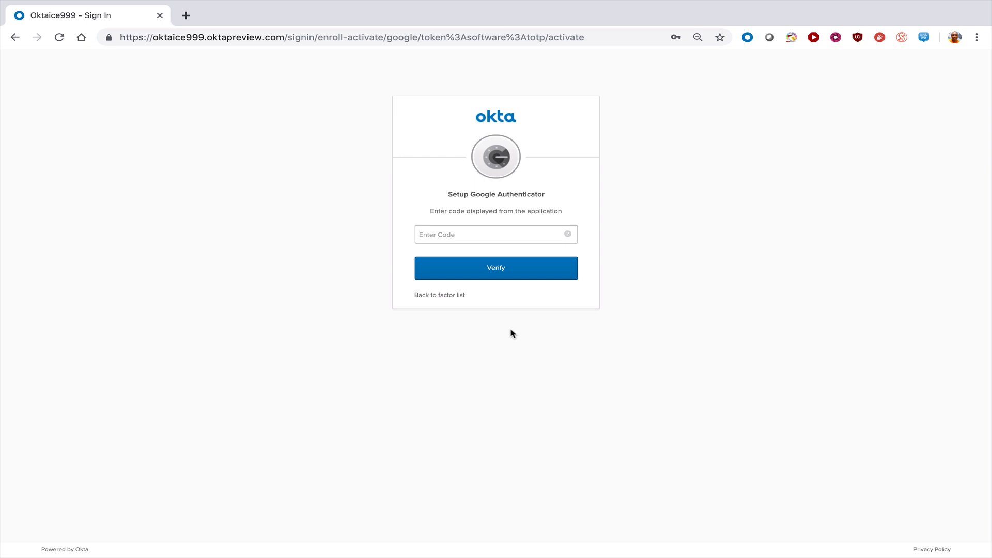
left_click(495, 234)
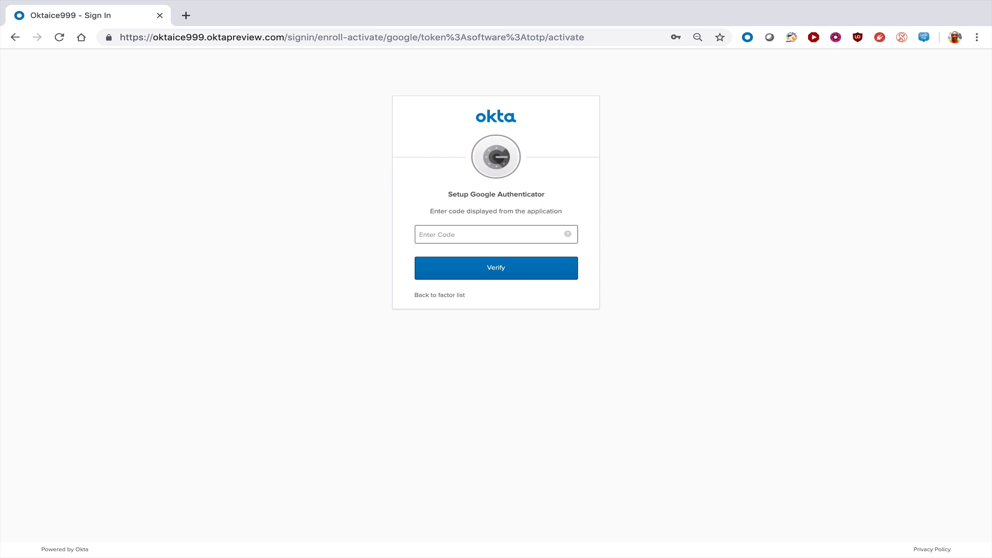
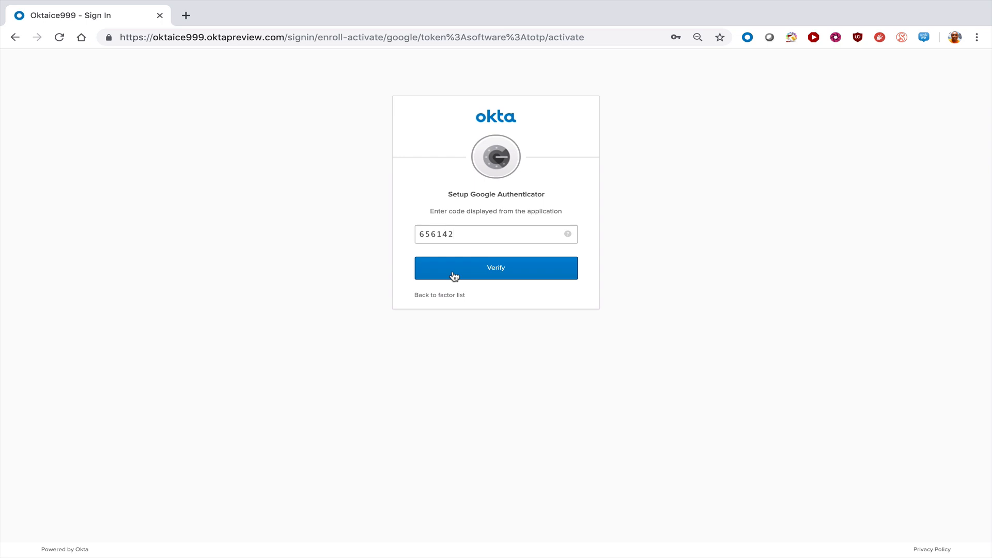
left_click(495, 268)
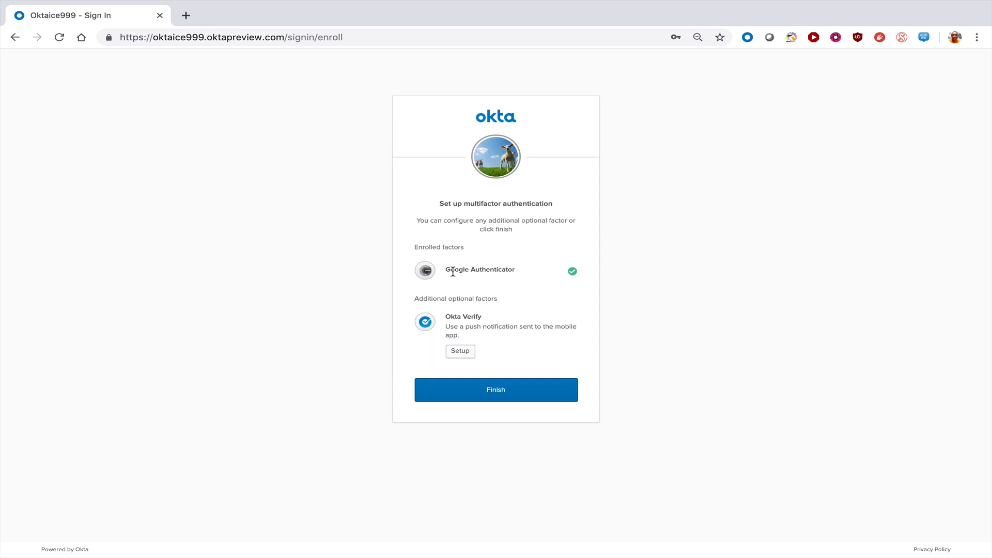
mouse_move(495, 417)
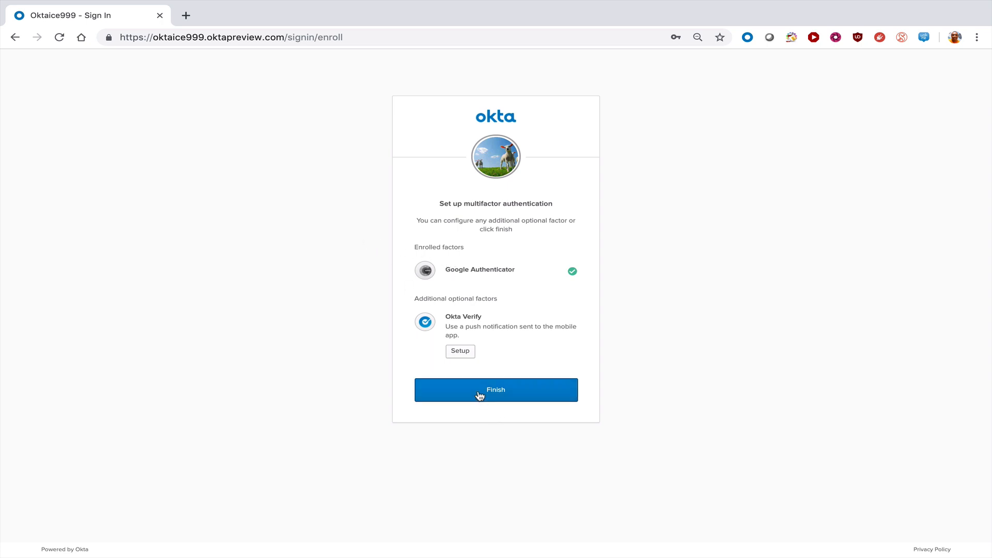
Finish enrollment, sign in again, and verify the Google Authenticator passcode.
left_click(495, 389)
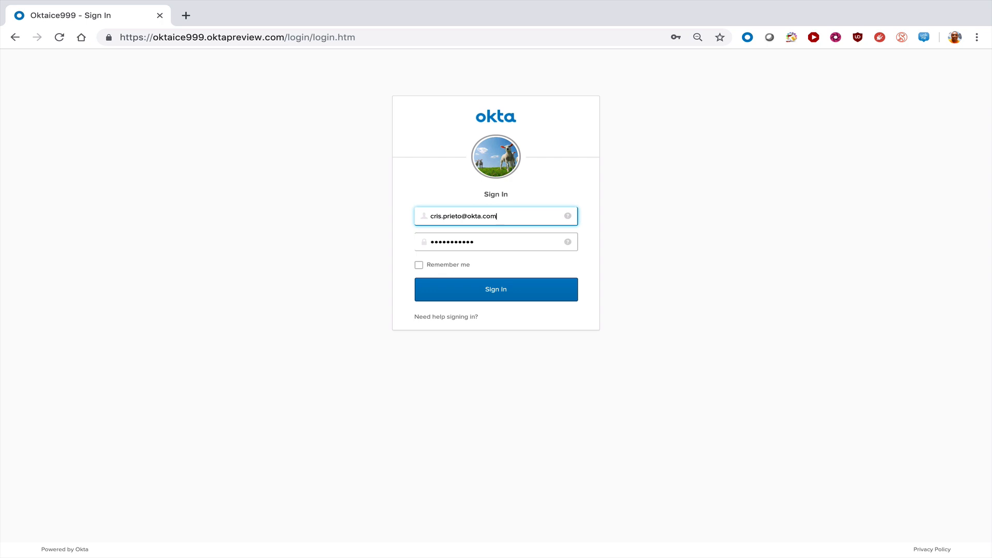
mouse_move(491, 354)
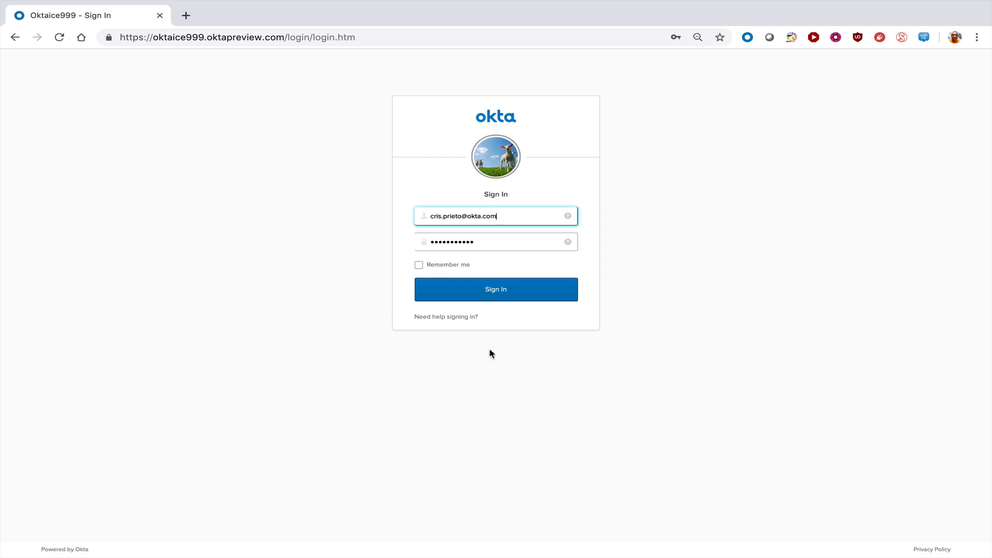
mouse_move(443, 297)
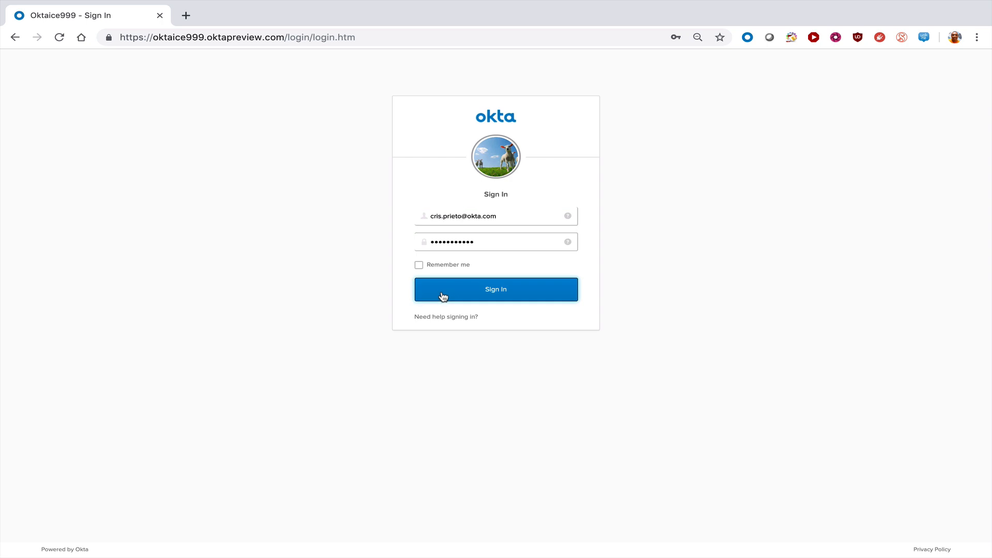
left_click(496, 289)
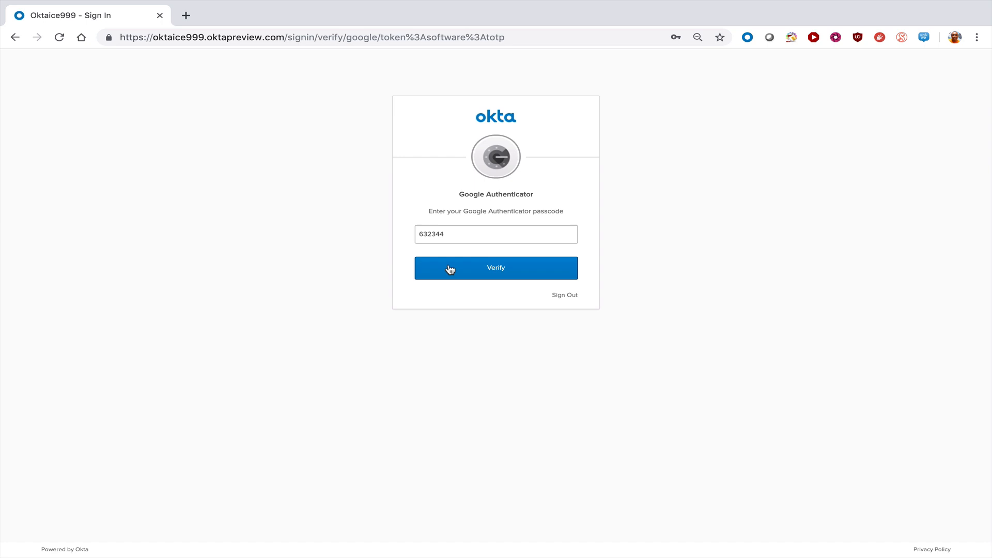
left_click(495, 267)
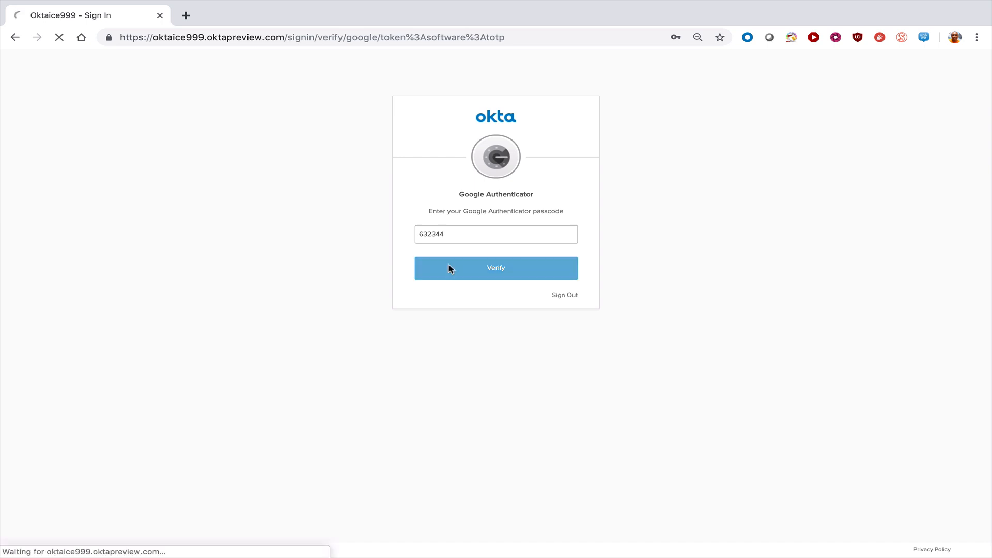
left_click(495, 267)
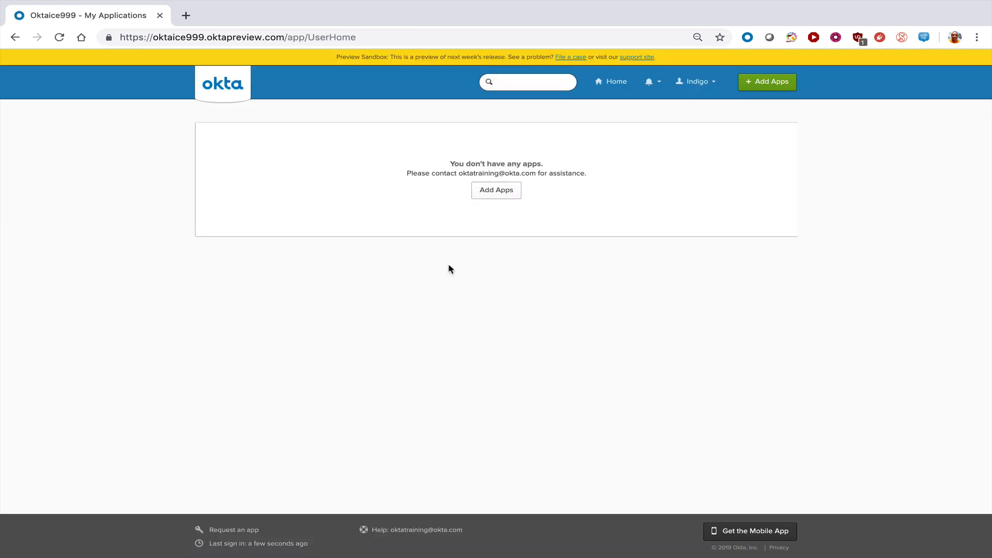